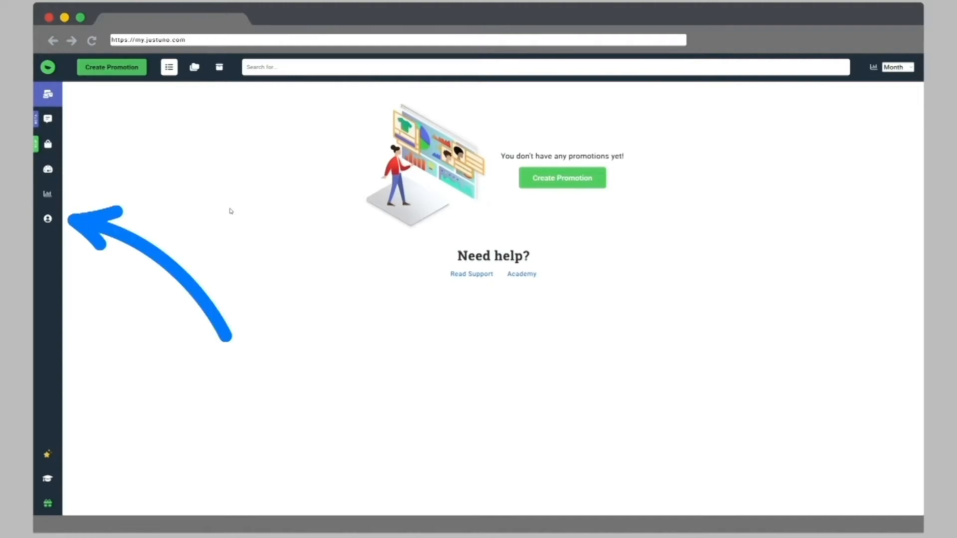
View the site embed code from the account options, then return to the promotions list.
click(47, 219)
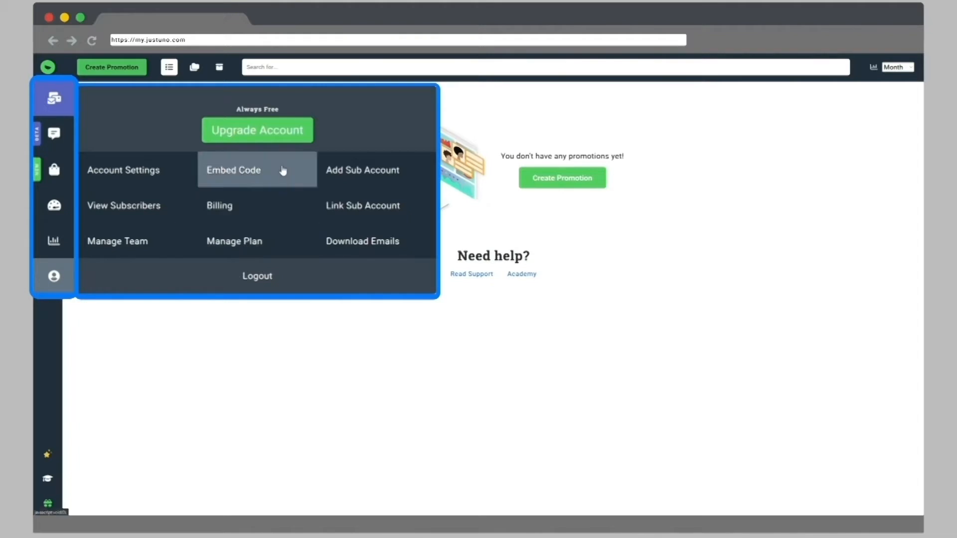
click(232, 170)
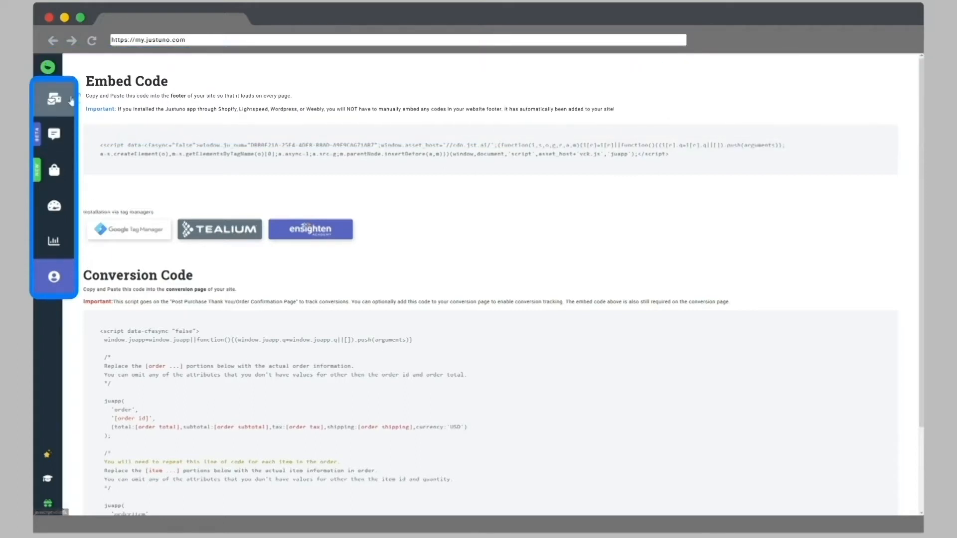
click(54, 97)
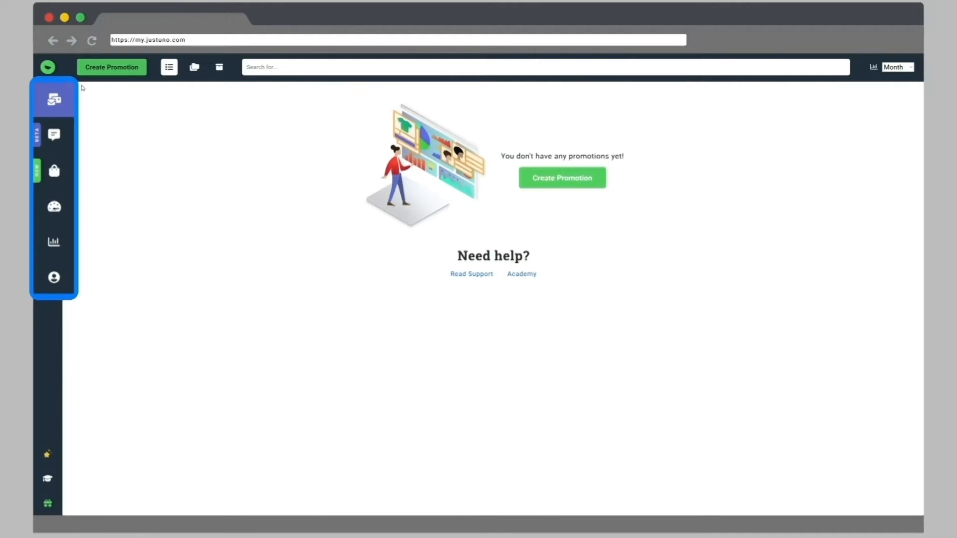
Tour Push Notifications and the Commerce AI intro slides, then land on the A/B Test Dashboard.
click(54, 135)
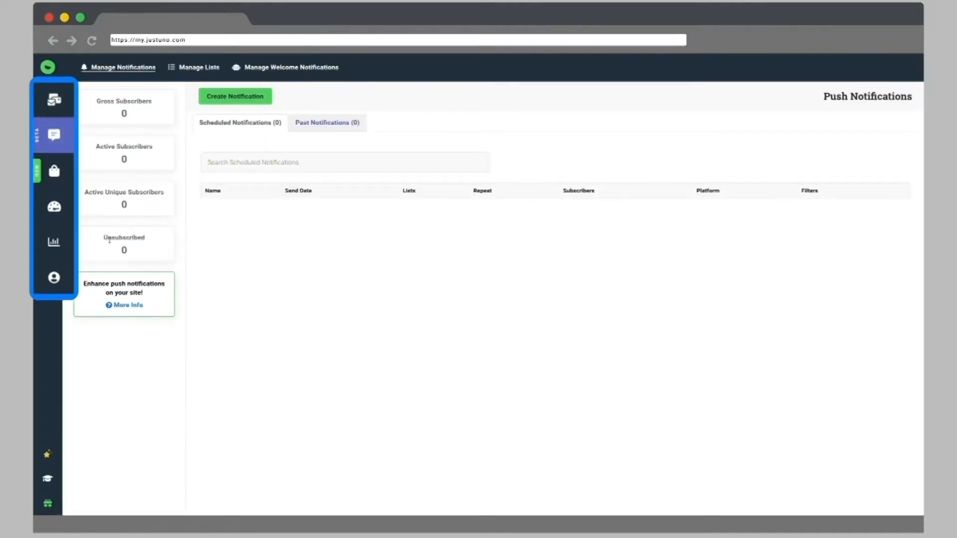
mouse_move(133, 357)
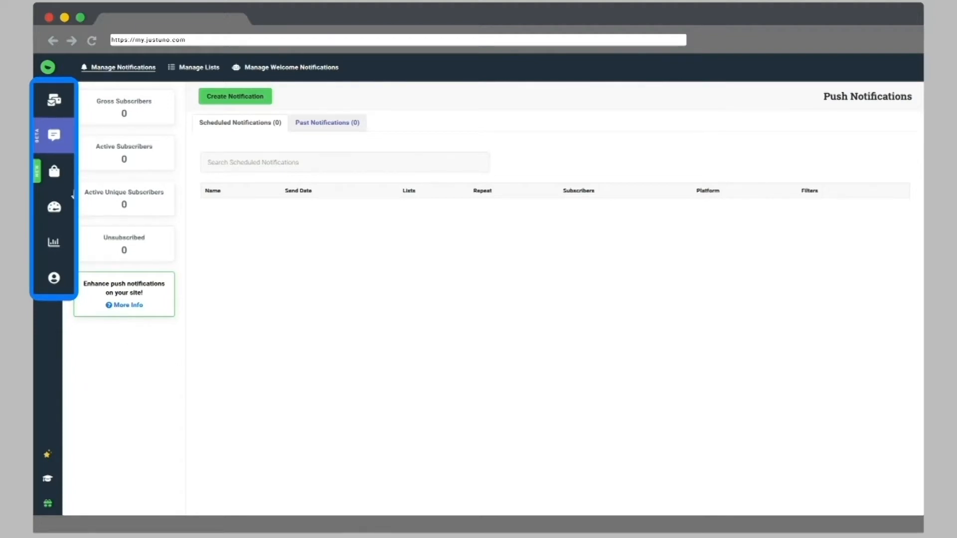
click(54, 170)
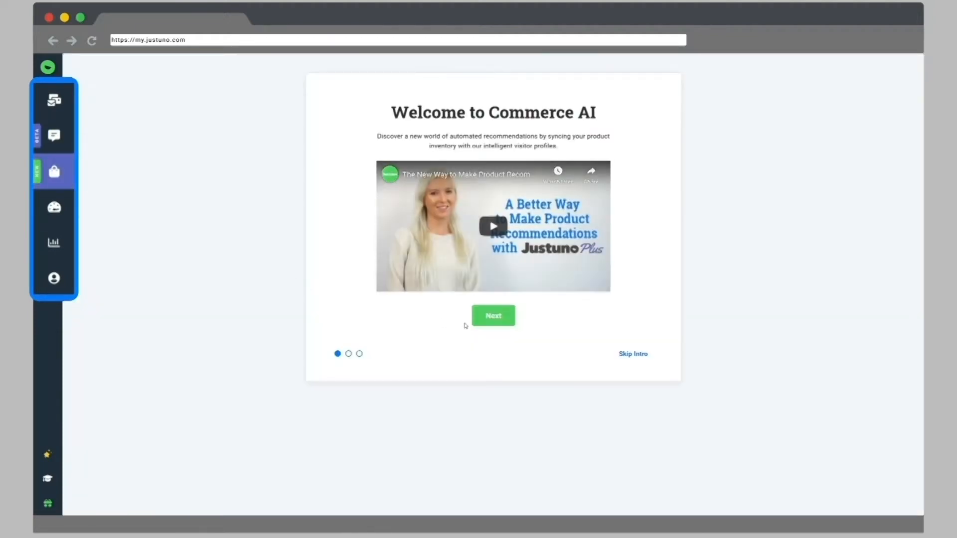
click(492, 316)
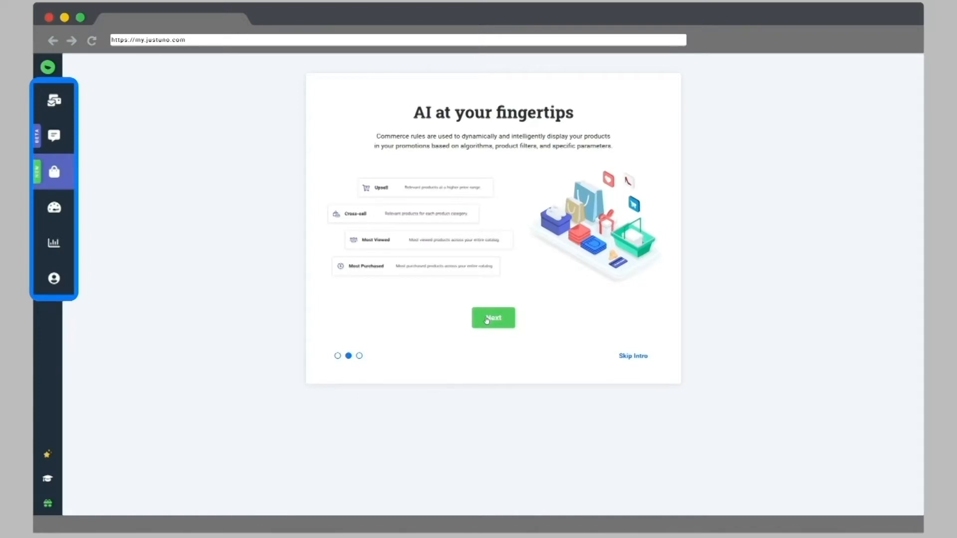
click(493, 317)
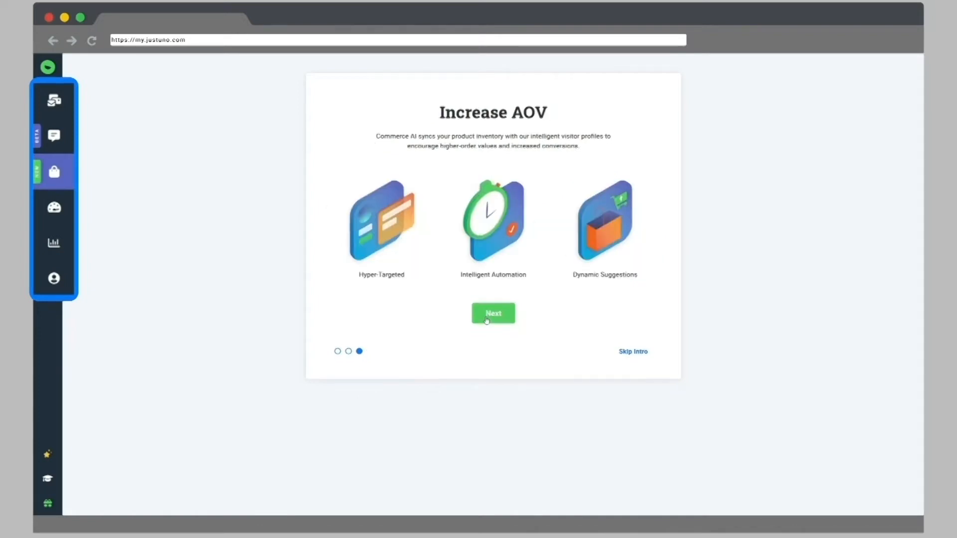
click(492, 313)
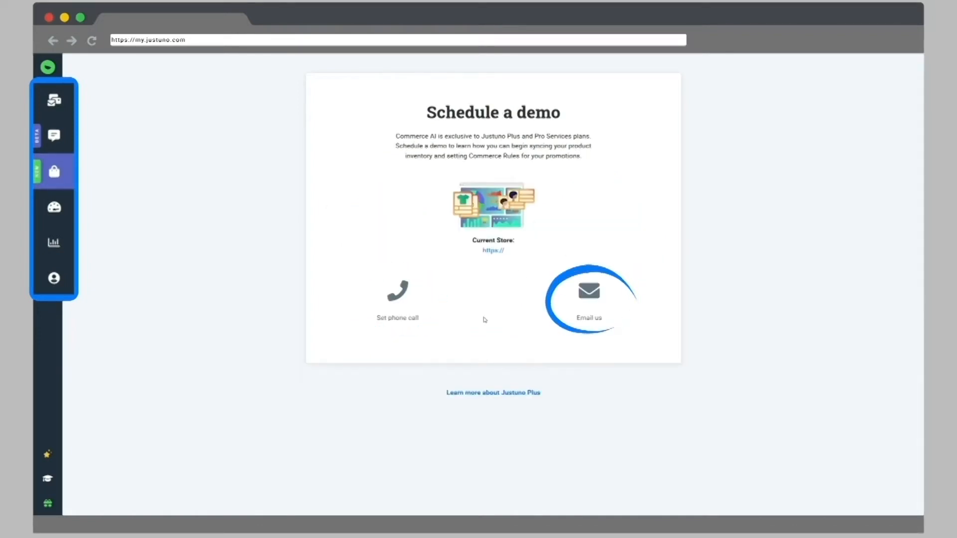
click(54, 206)
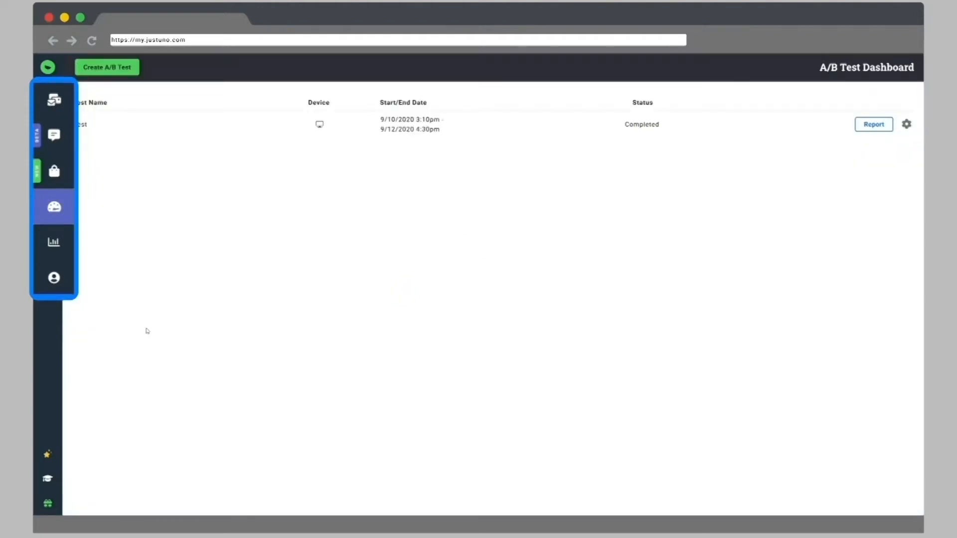
View the Analytics dashboard and account menu, then return to Promotions.
click(54, 242)
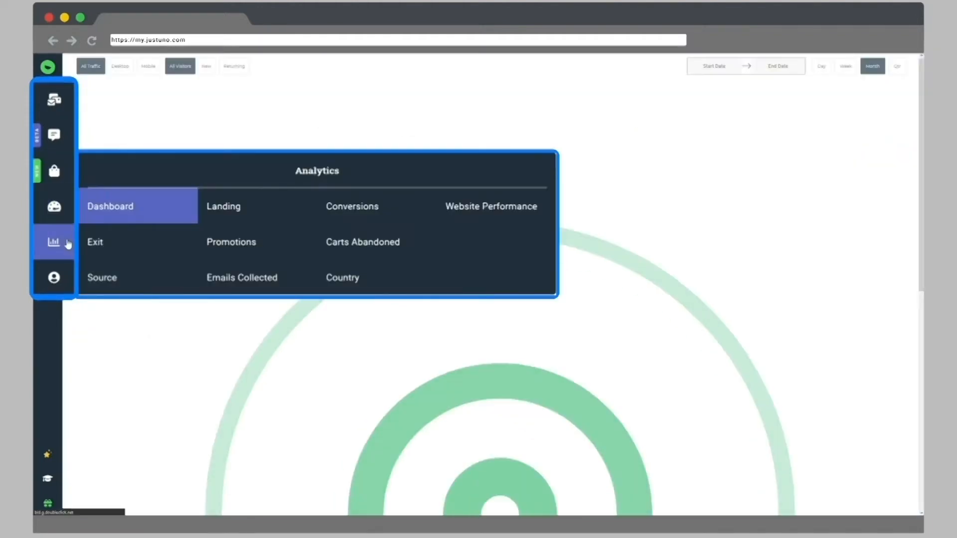
click(109, 205)
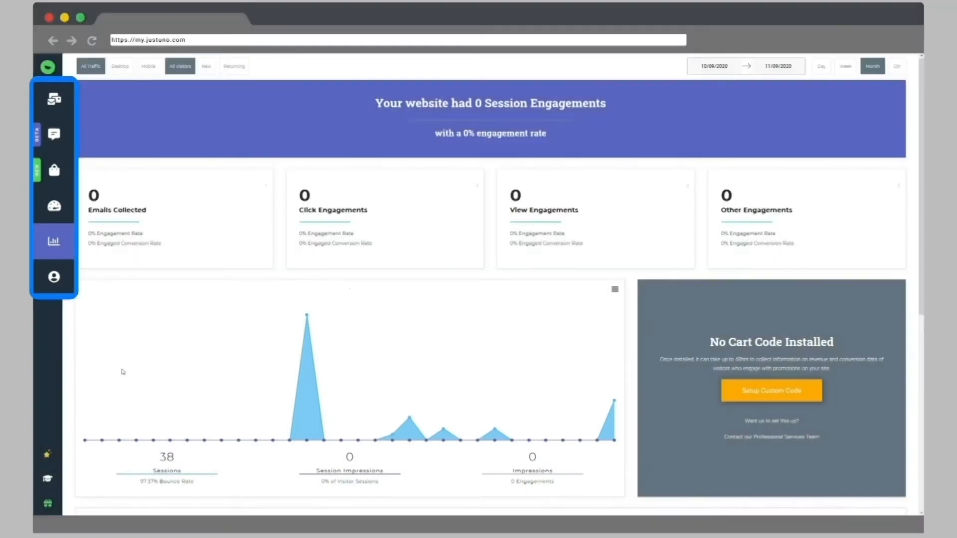
click(53, 276)
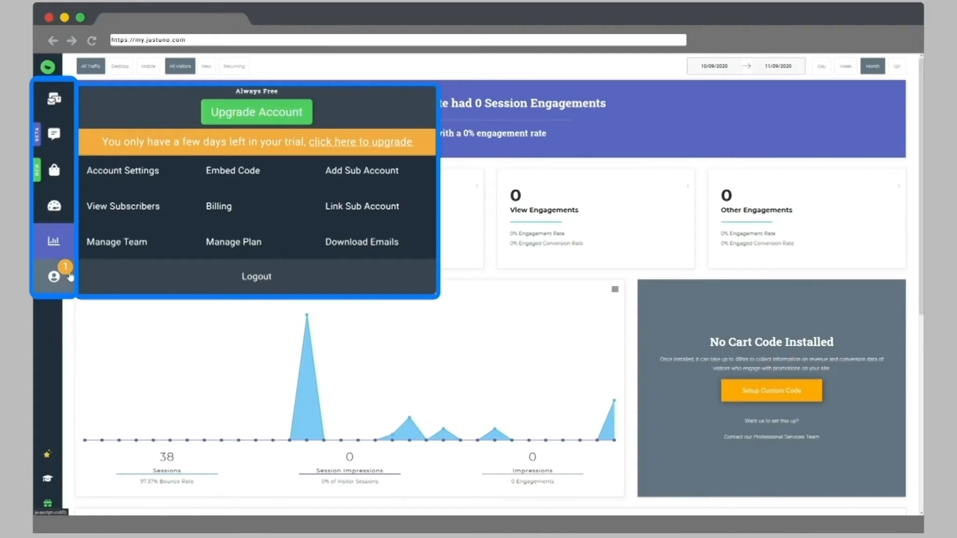
mouse_move(256, 207)
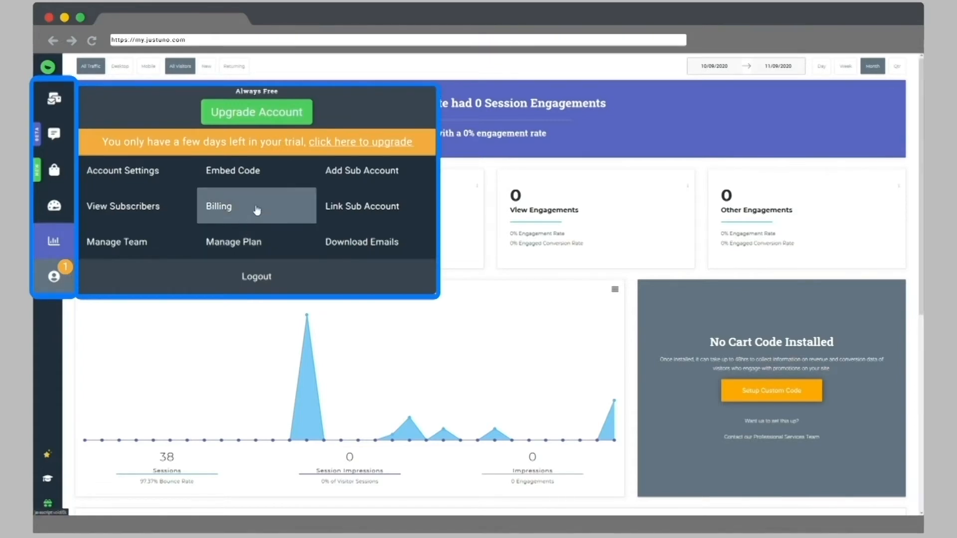
mouse_move(256, 241)
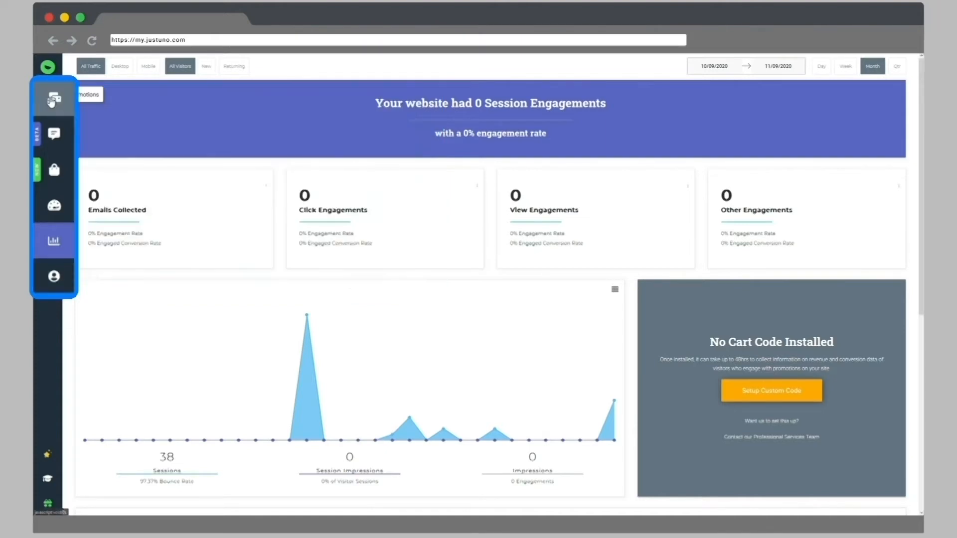
click(53, 97)
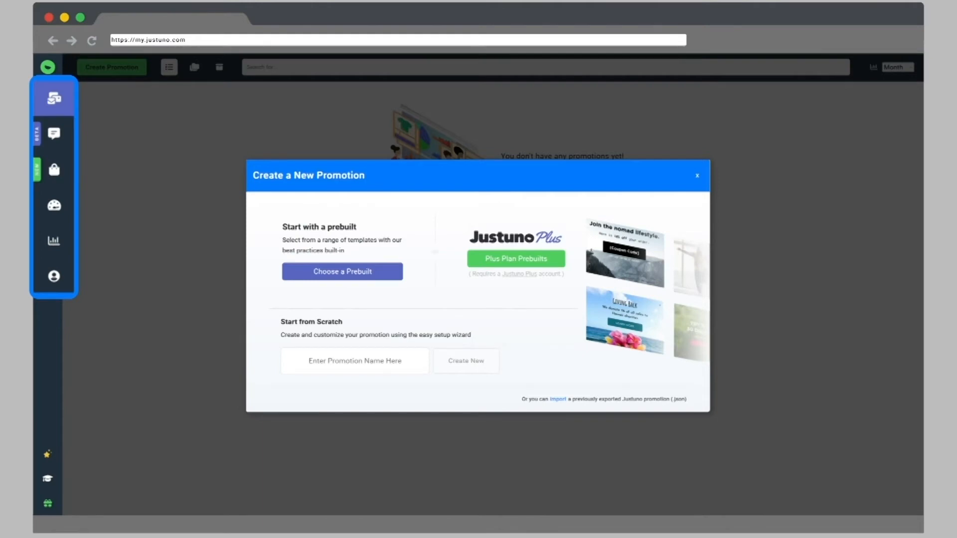
Create a new promotion named 'E...' targeting Desktop & Tablet, centered, with a Lead Capture goal.
click(696, 175)
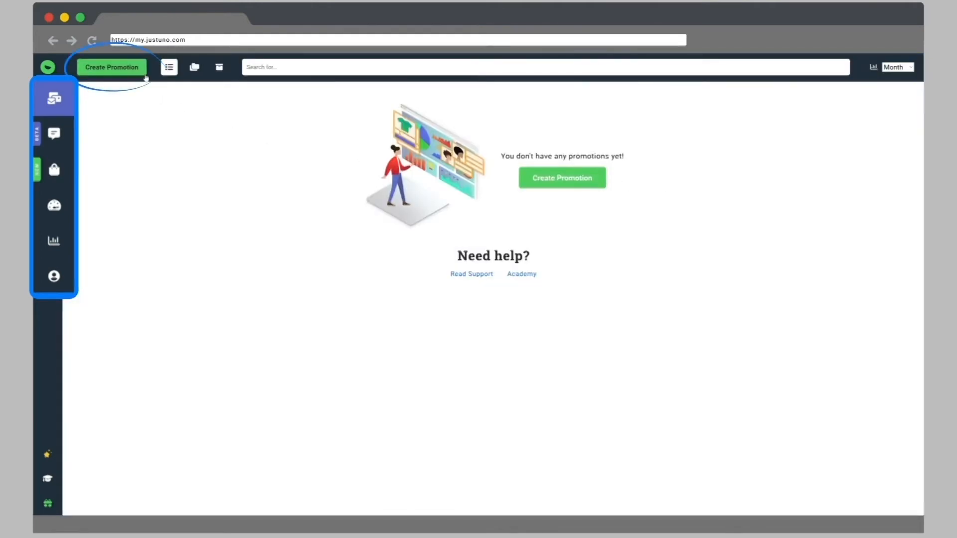
click(111, 67)
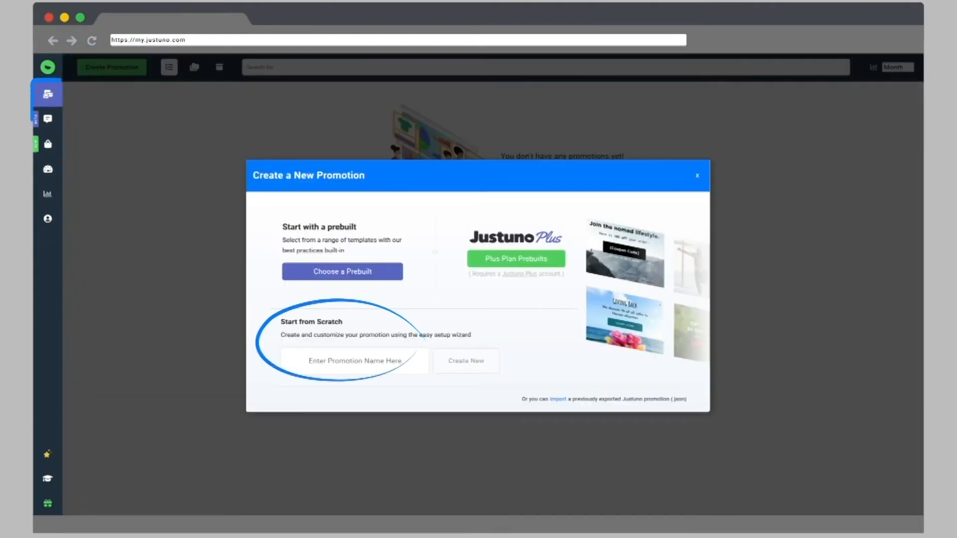
text(E)
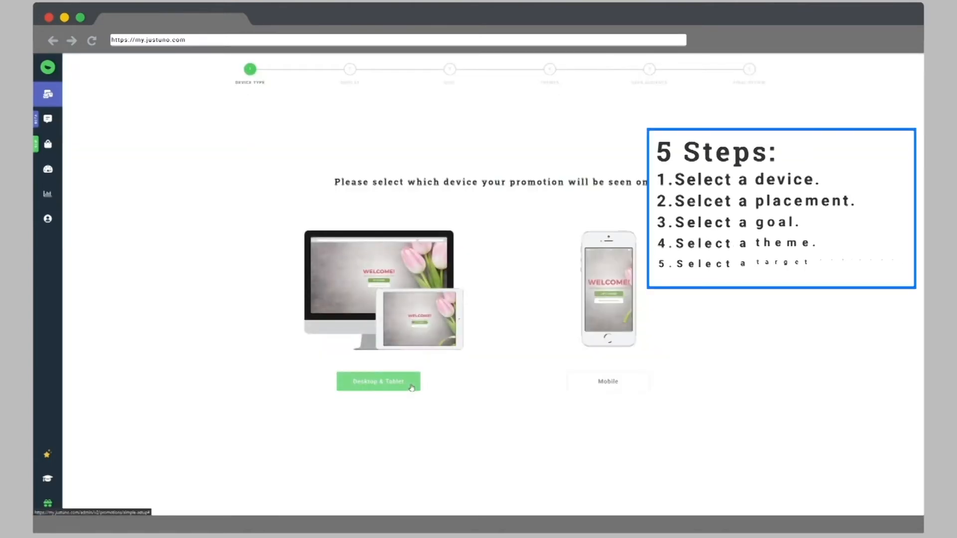
click(379, 382)
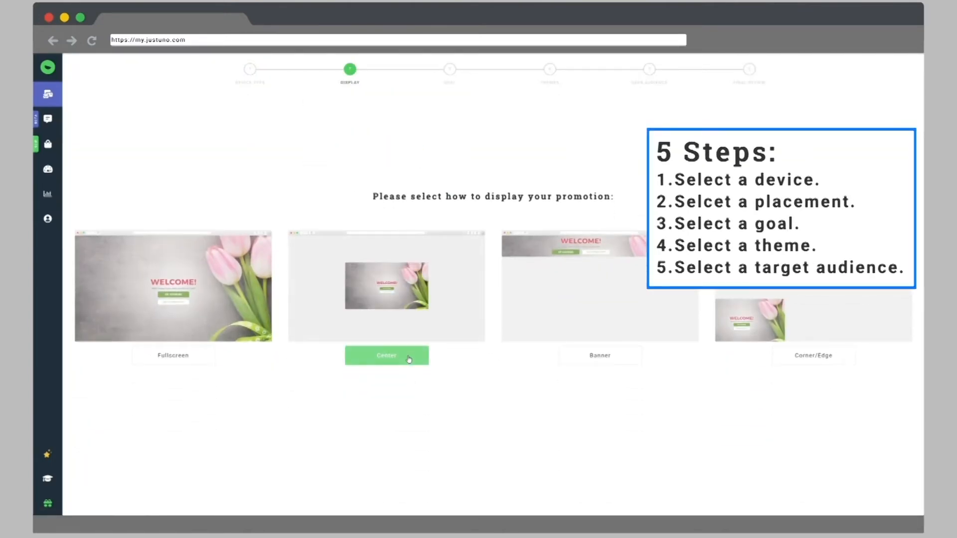
click(386, 355)
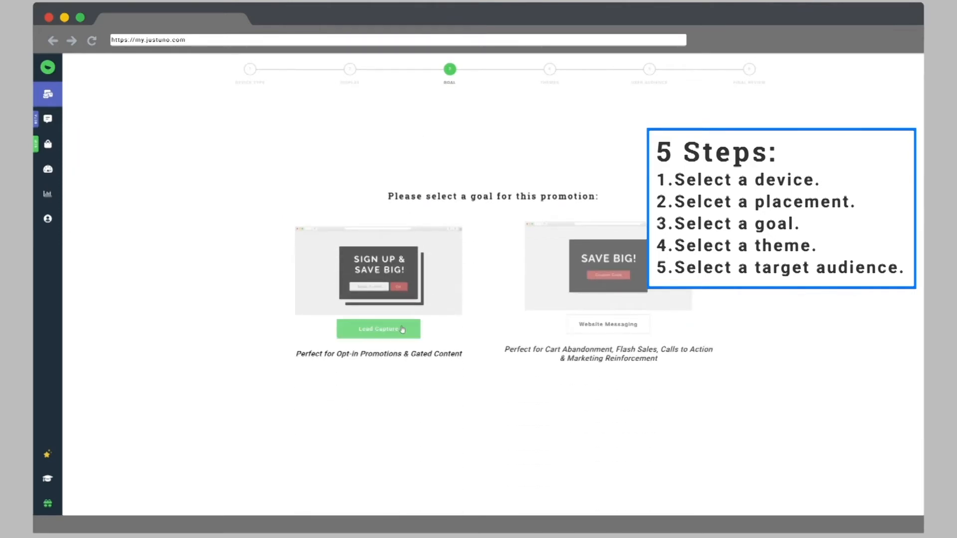
click(378, 329)
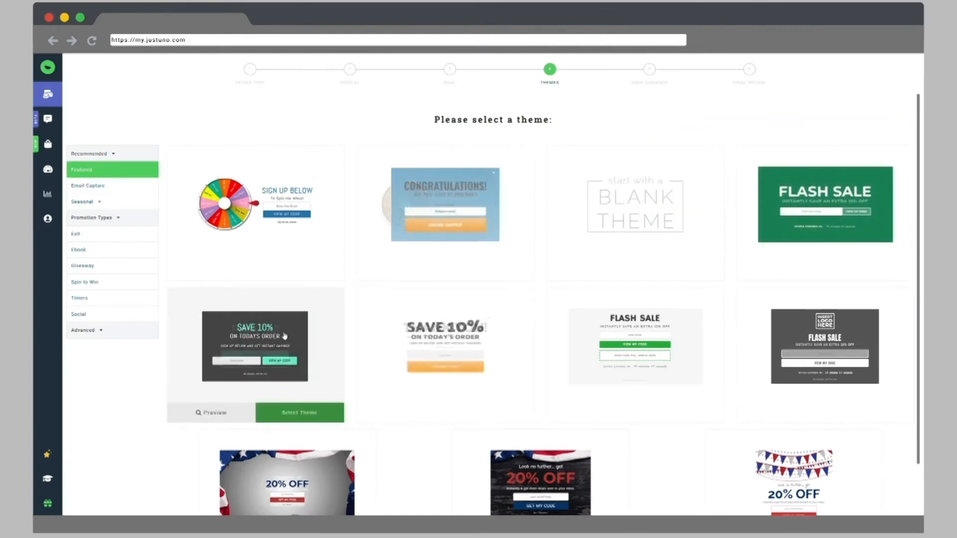
Target Exiting Visitors and select the bunting-bannered Thanks theme.
click(298, 413)
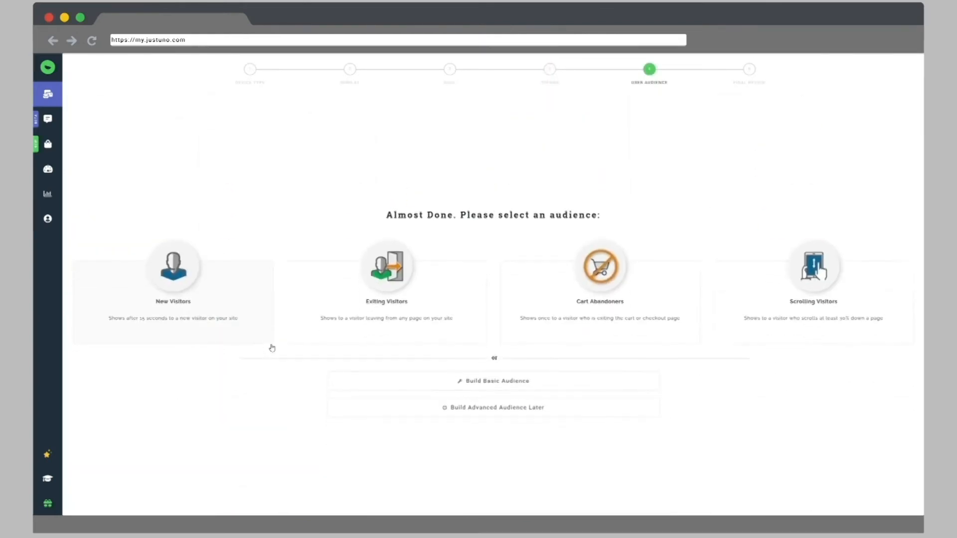
click(173, 275)
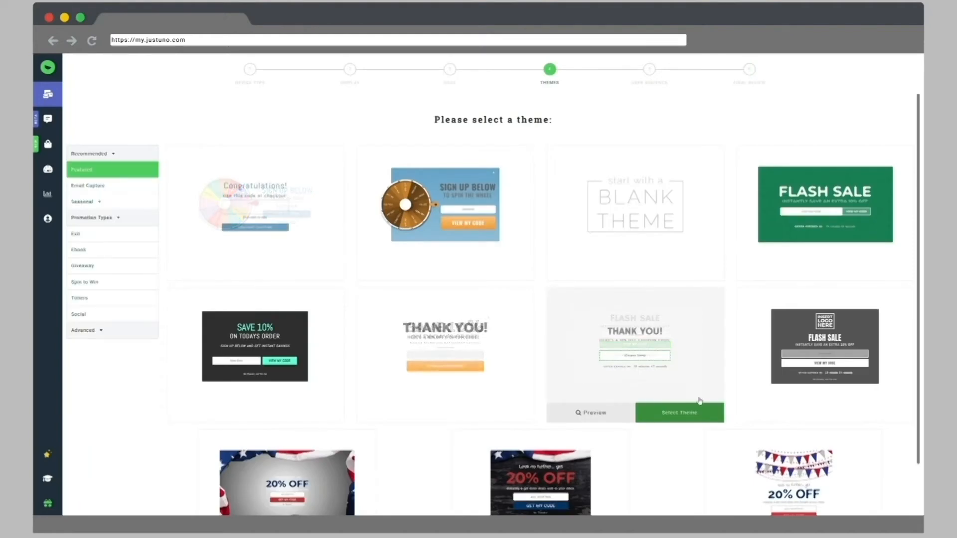
scroll(down, 3)
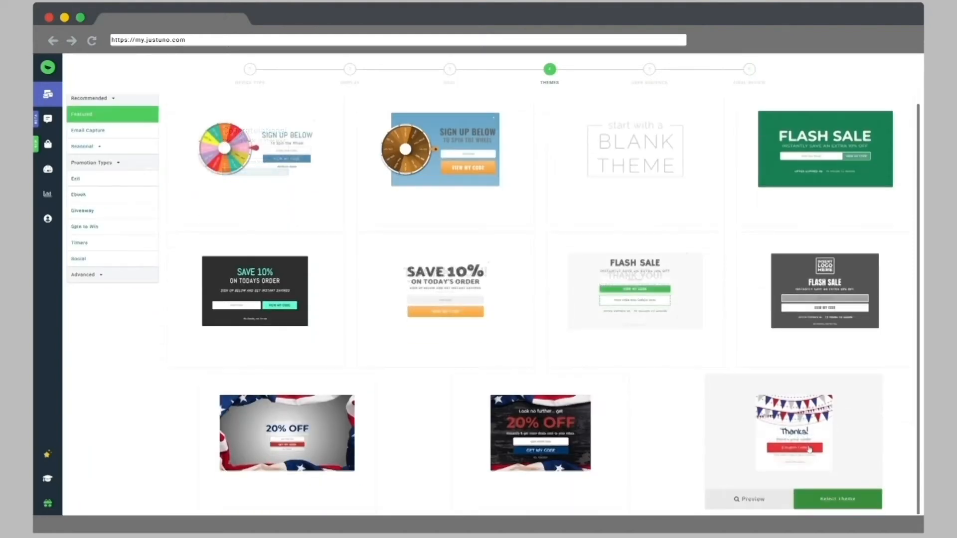
click(836, 498)
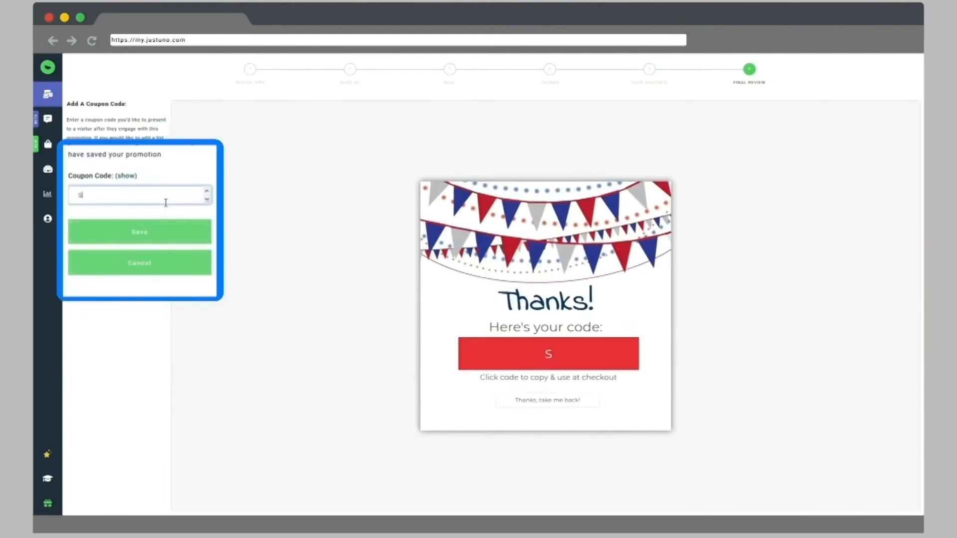
Save the promotion with coupon code Save20Now and continue into the design canvas.
click(140, 232)
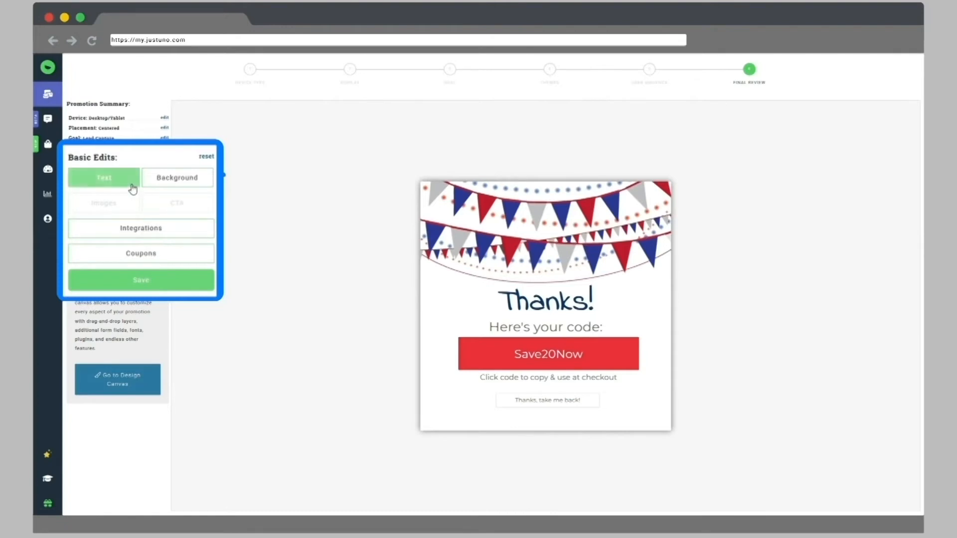
click(176, 177)
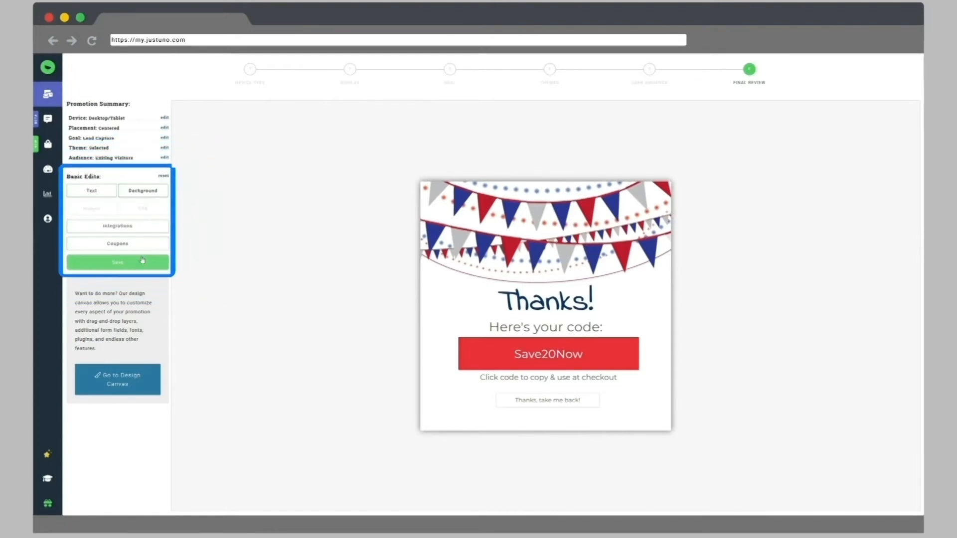
click(117, 263)
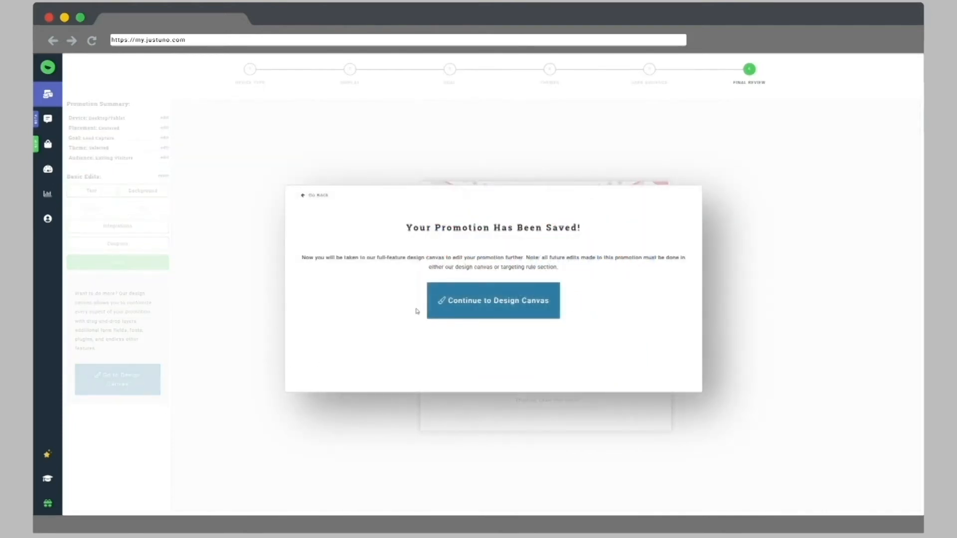
click(492, 300)
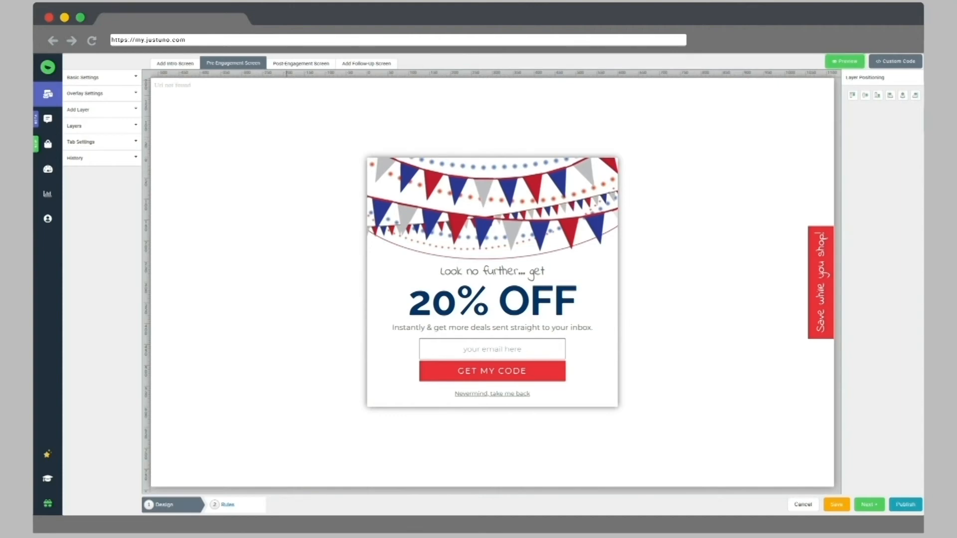
Return to the promotions list showing Exit Offer and glance at its ••• options menu.
click(802, 505)
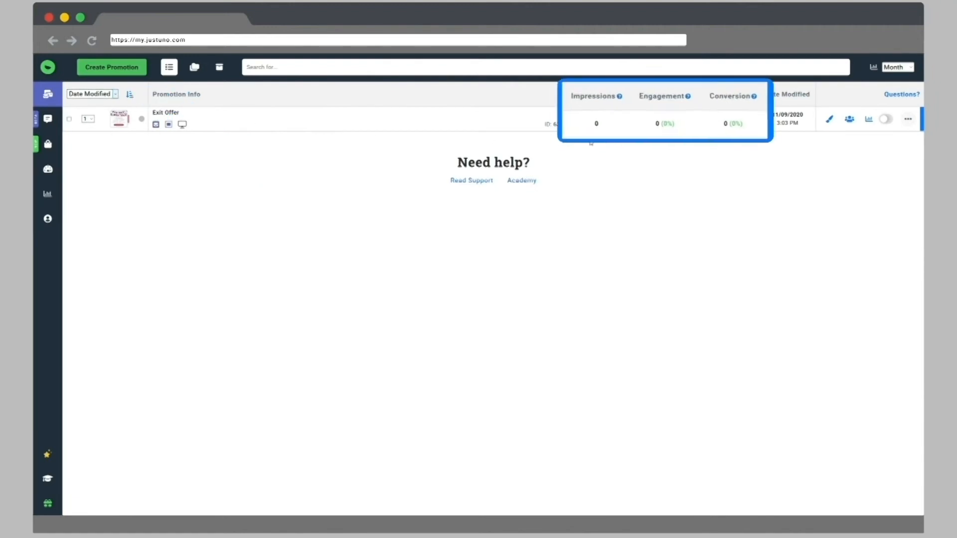
mouse_move(603, 100)
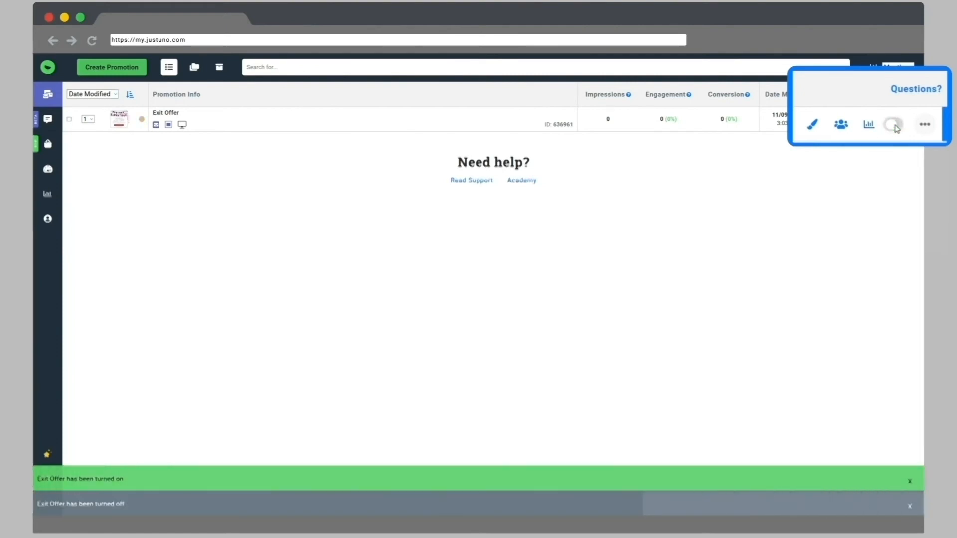
click(924, 125)
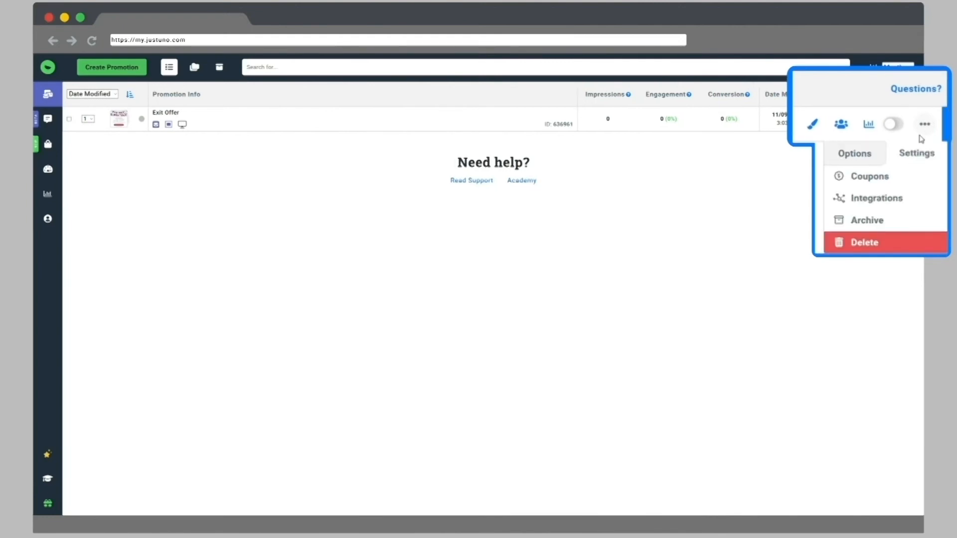
click(924, 123)
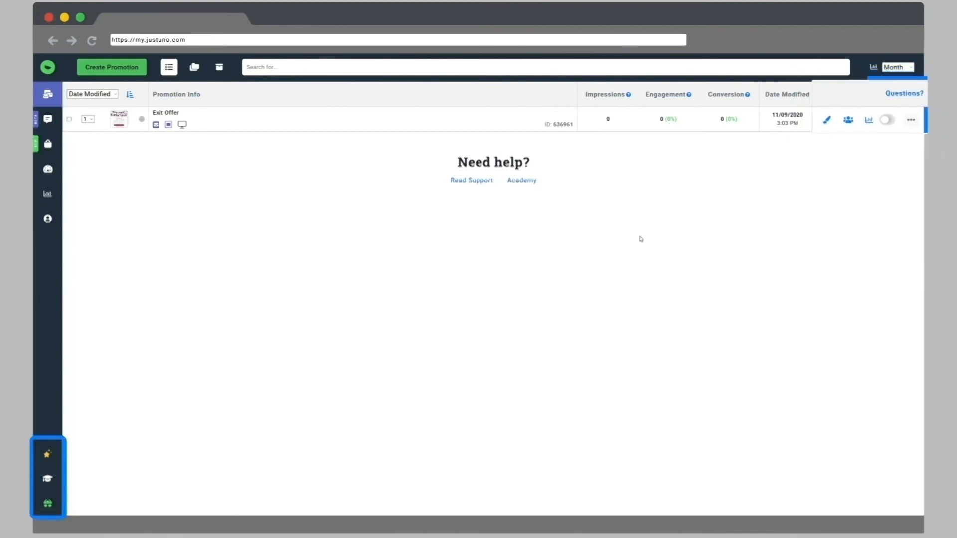
Visit the Support Center from Resources, then reopen the Resources menu.
click(53, 463)
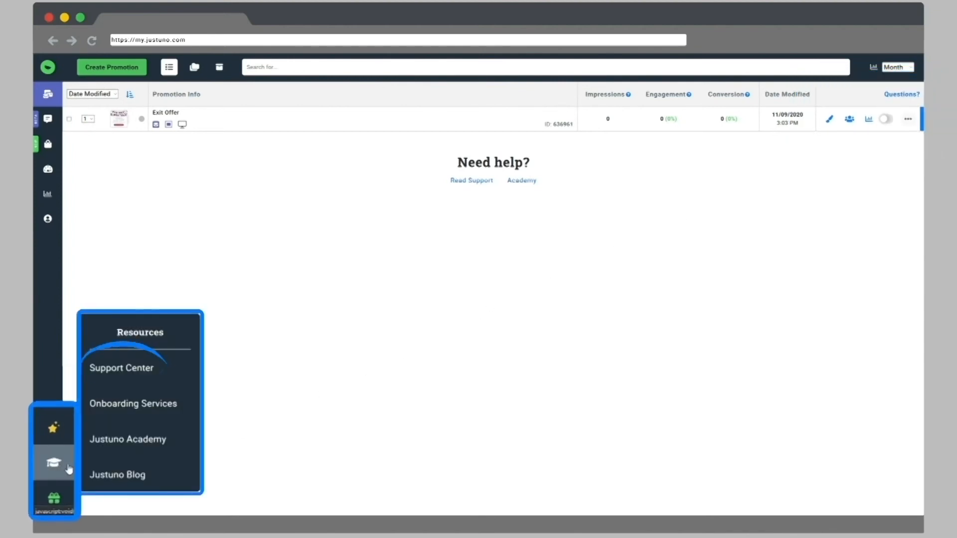
click(122, 368)
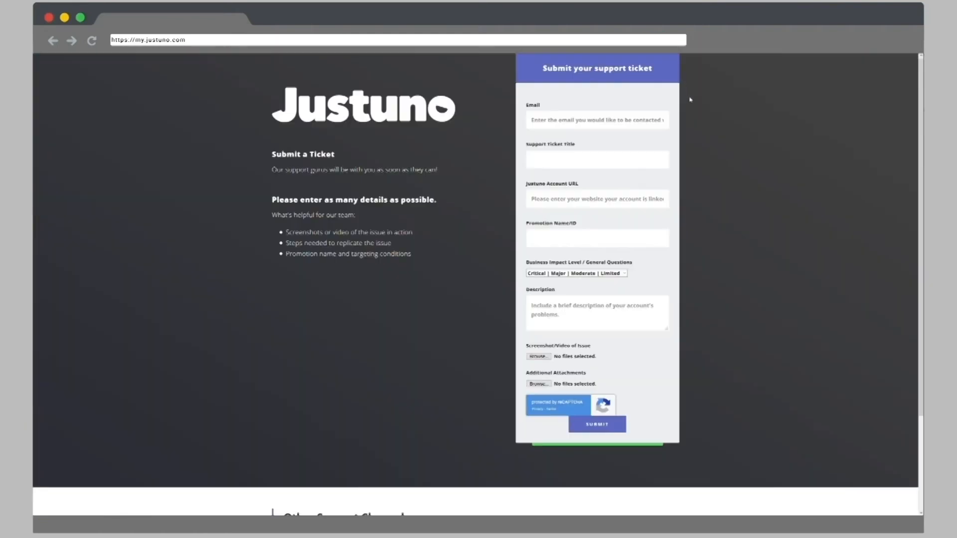
mouse_move(703, 181)
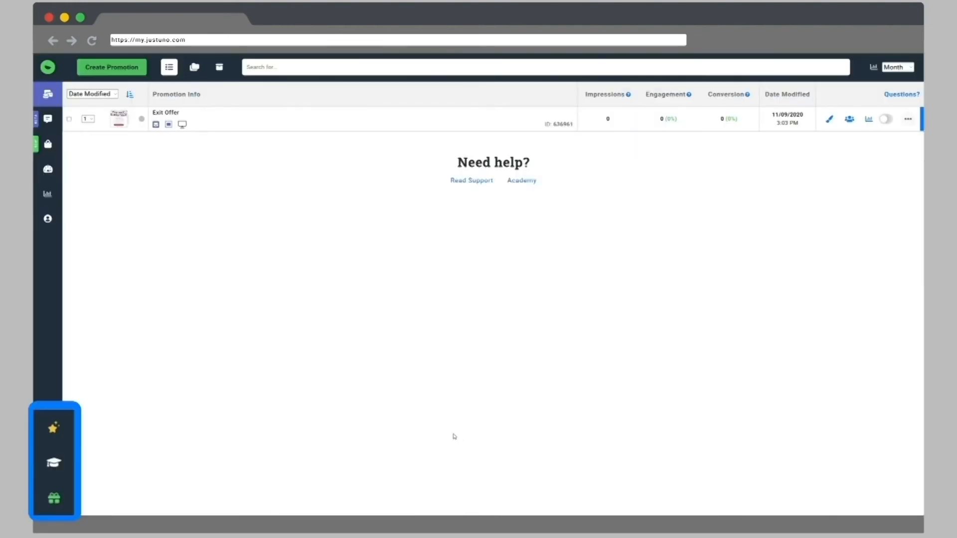
click(53, 462)
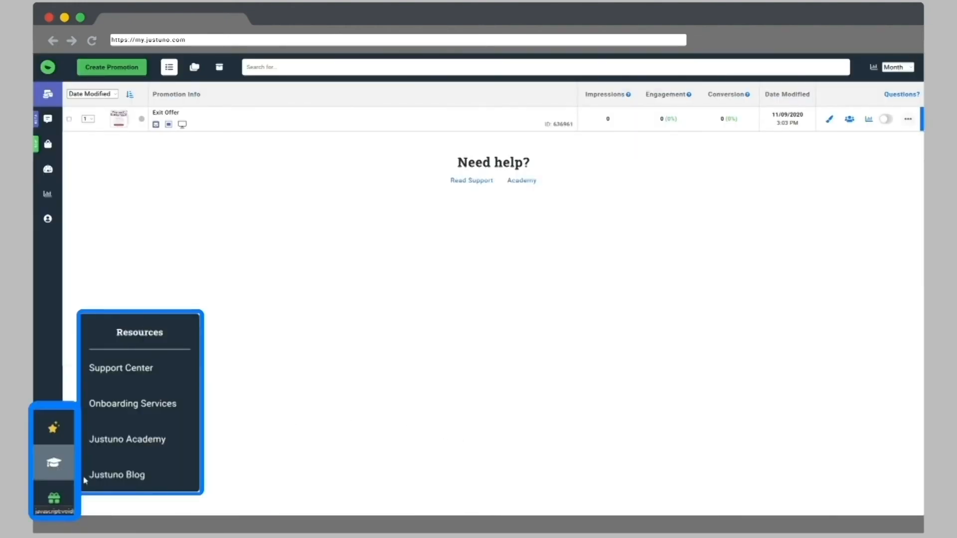
mouse_move(132, 404)
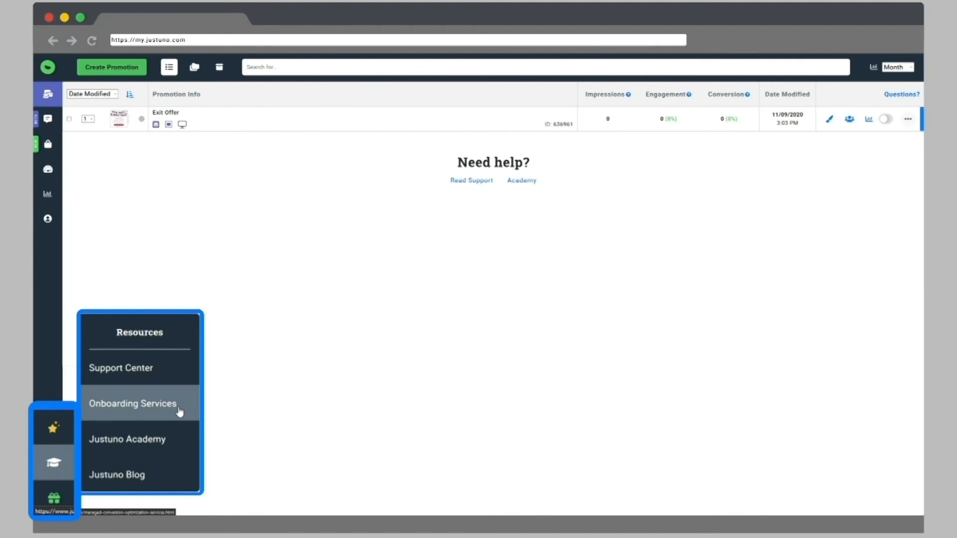
mouse_move(178, 433)
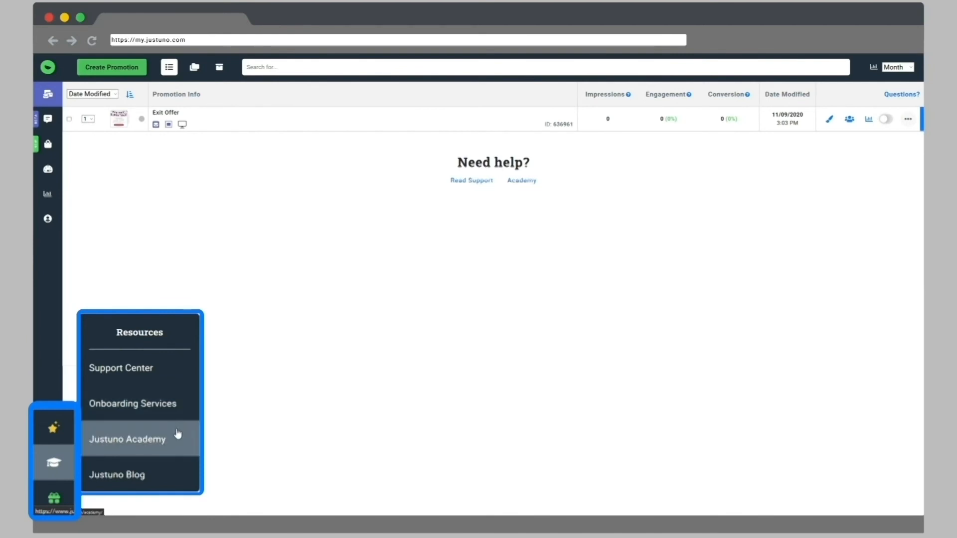
mouse_move(179, 472)
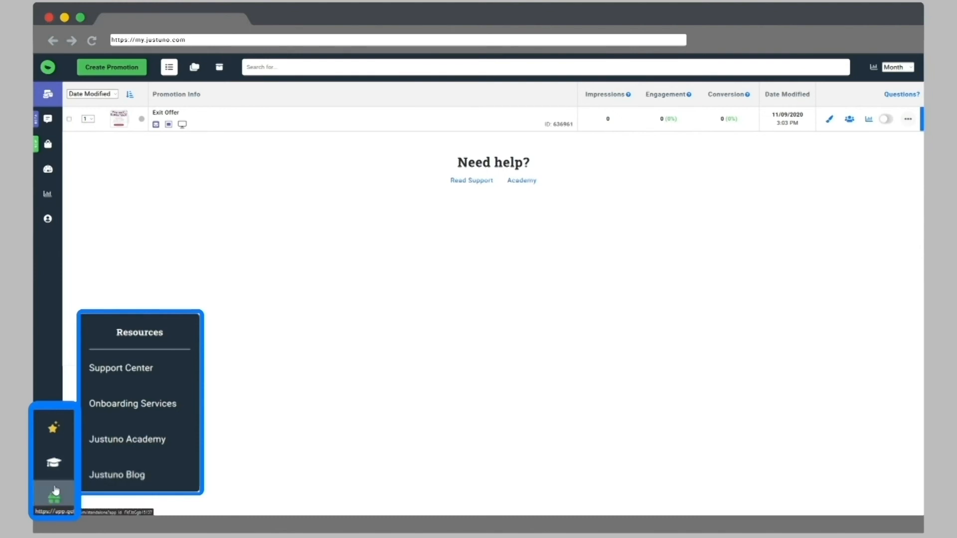
View the What's New feed, then the upgrade plans page from Essential 10k to Justuno Plus.
click(53, 495)
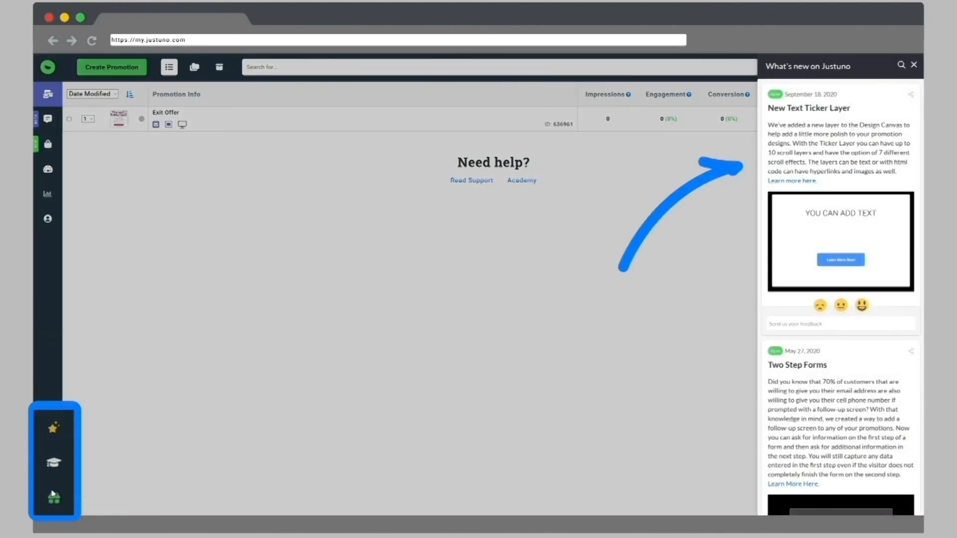
click(914, 64)
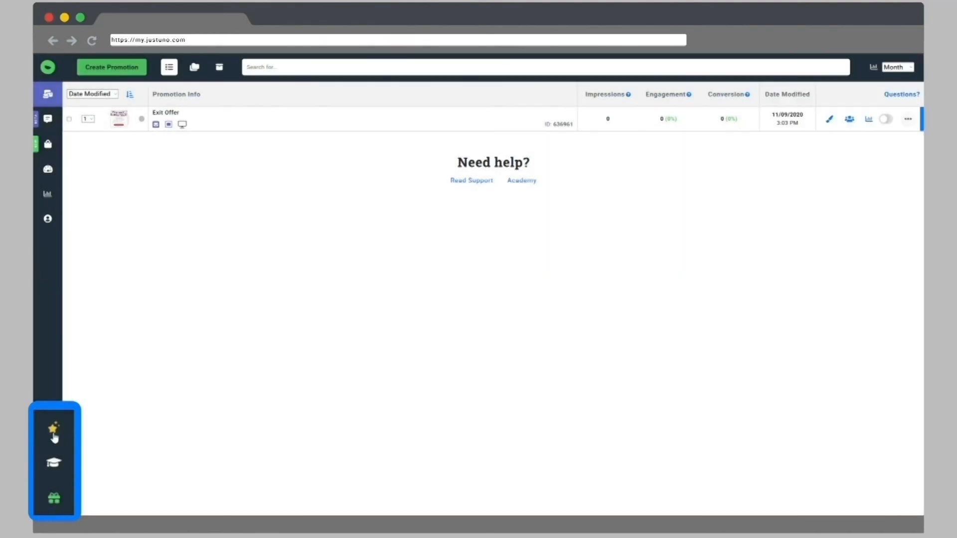
click(54, 428)
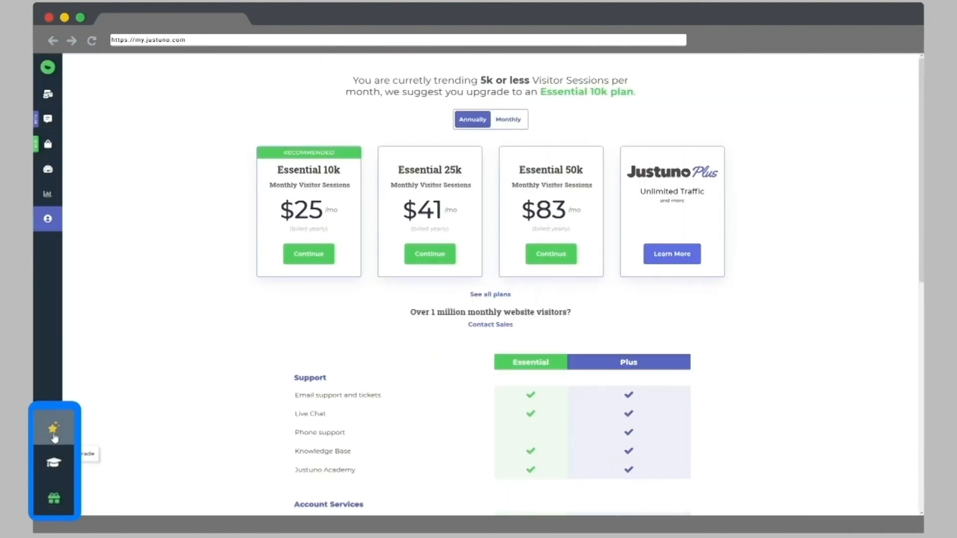
mouse_move(129, 448)
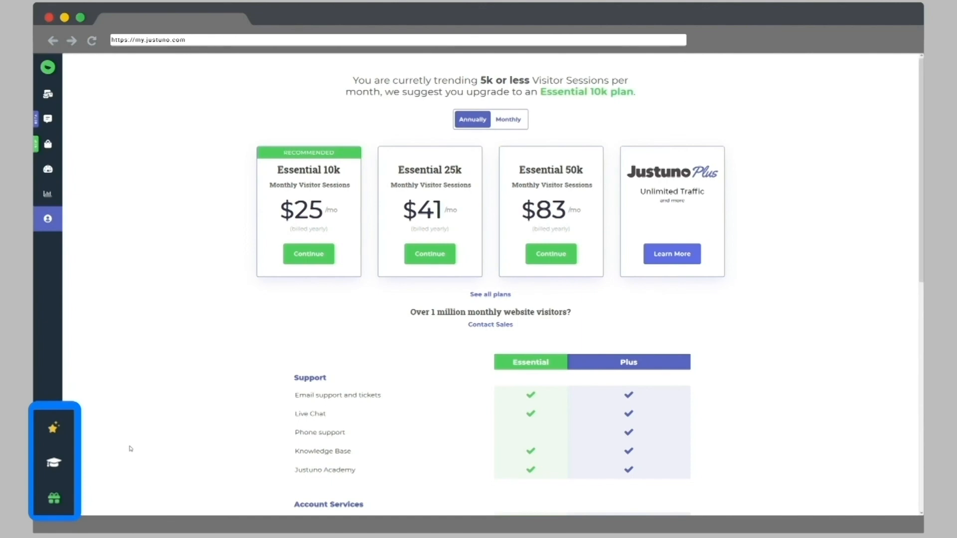